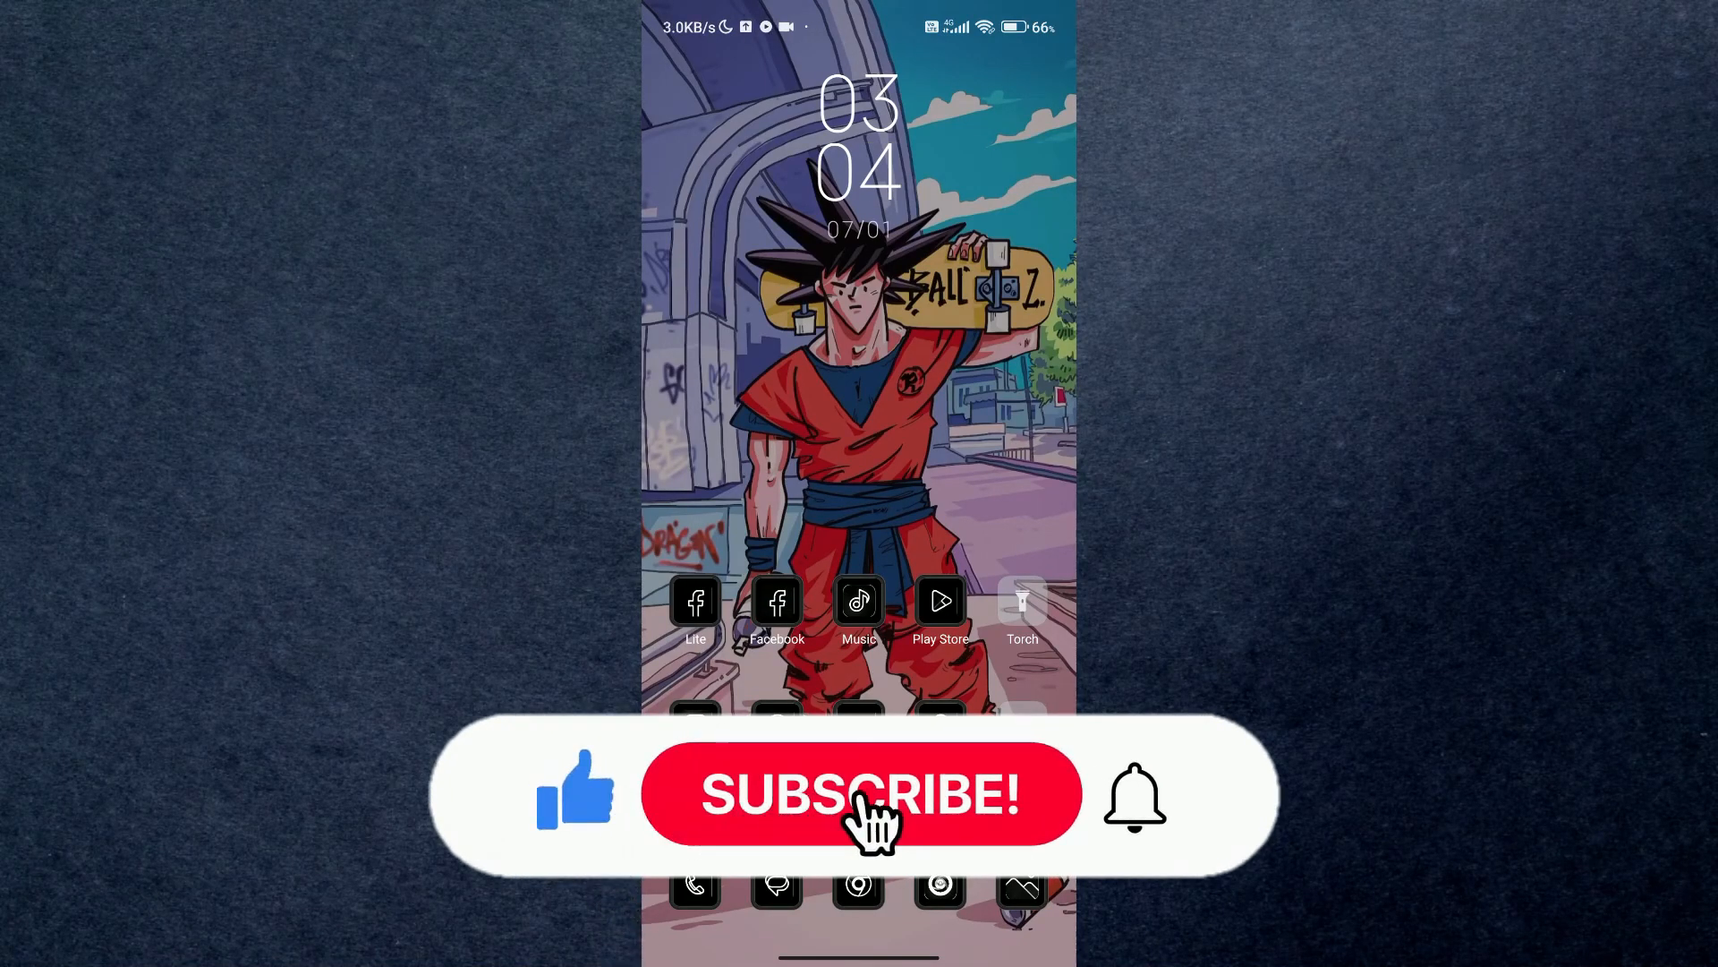
# Launch the browser from the Android home screen to open paypal.com/myaccount.
pyautogui.click(859, 794)
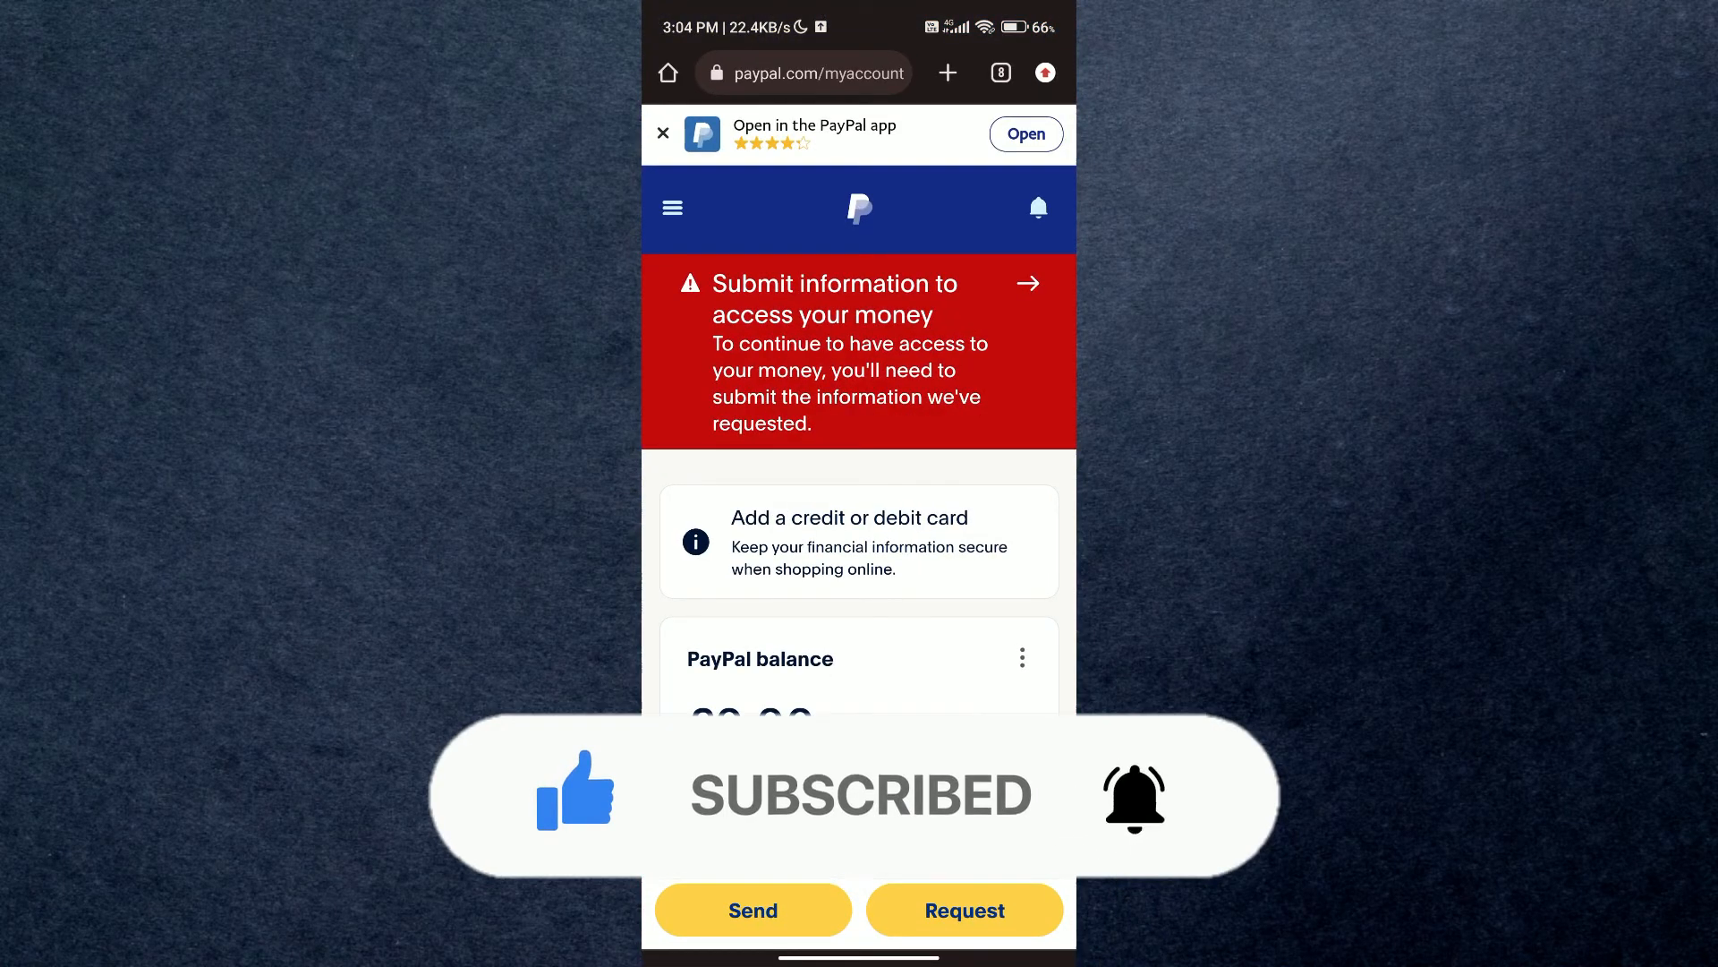
# Scroll the account page and expand the quick actions row's more-options list.
pyautogui.scroll(-3)
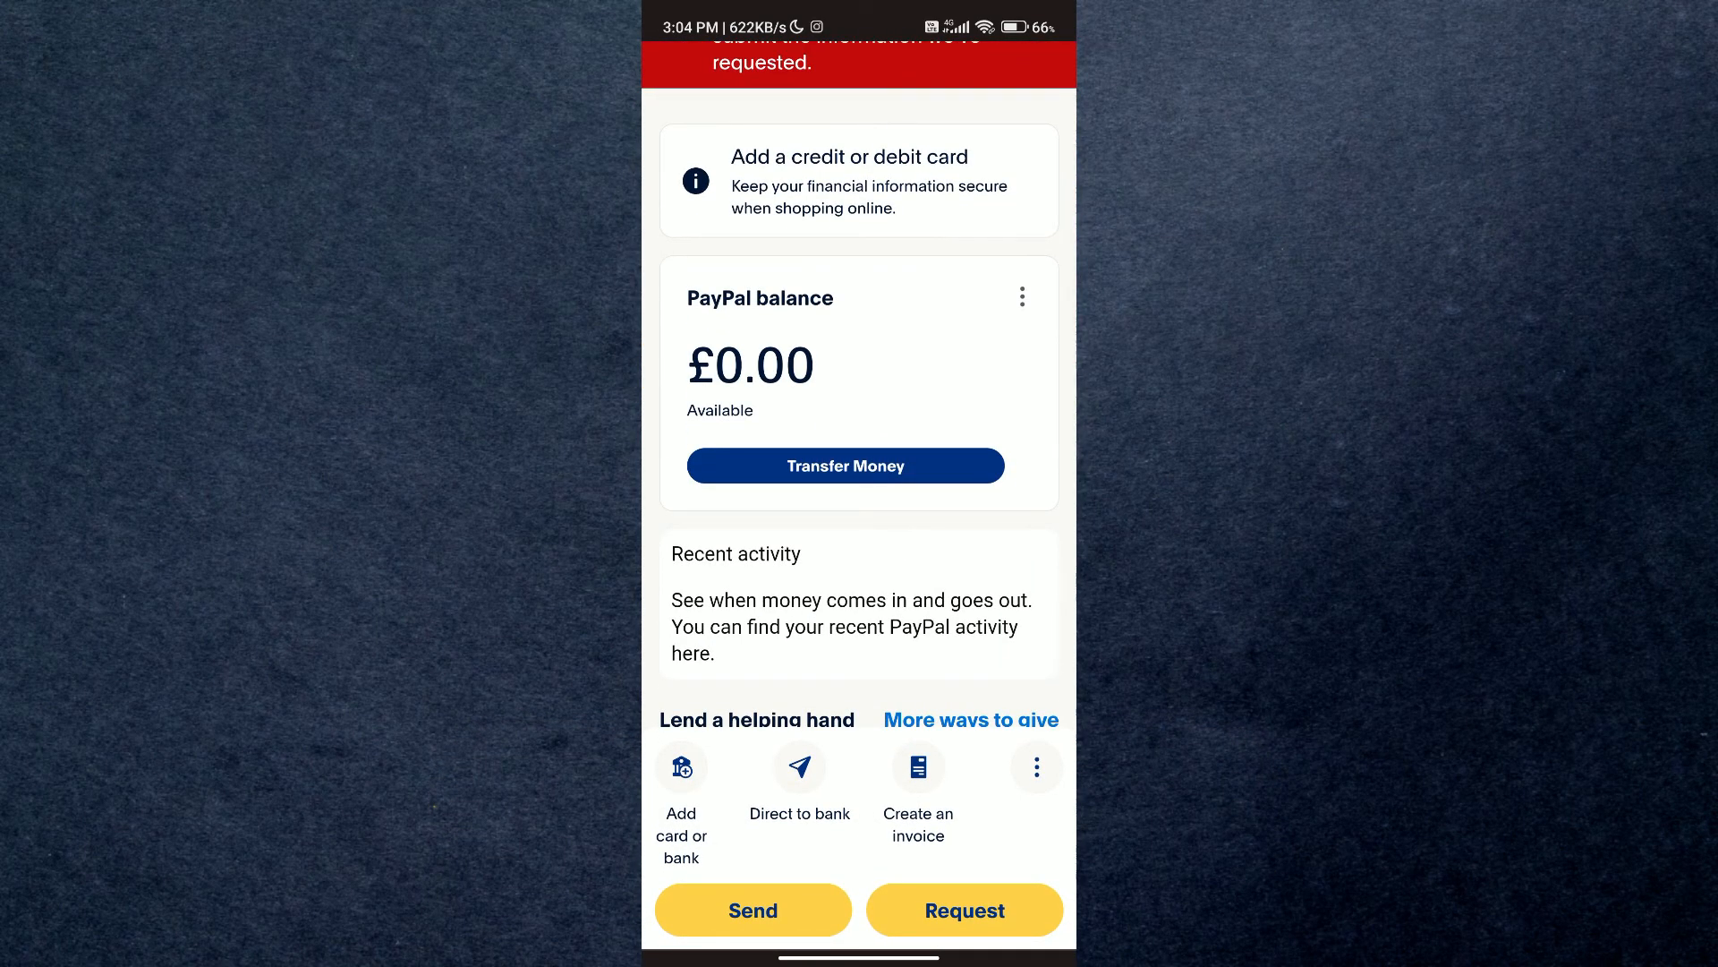
pyautogui.scroll(-3)
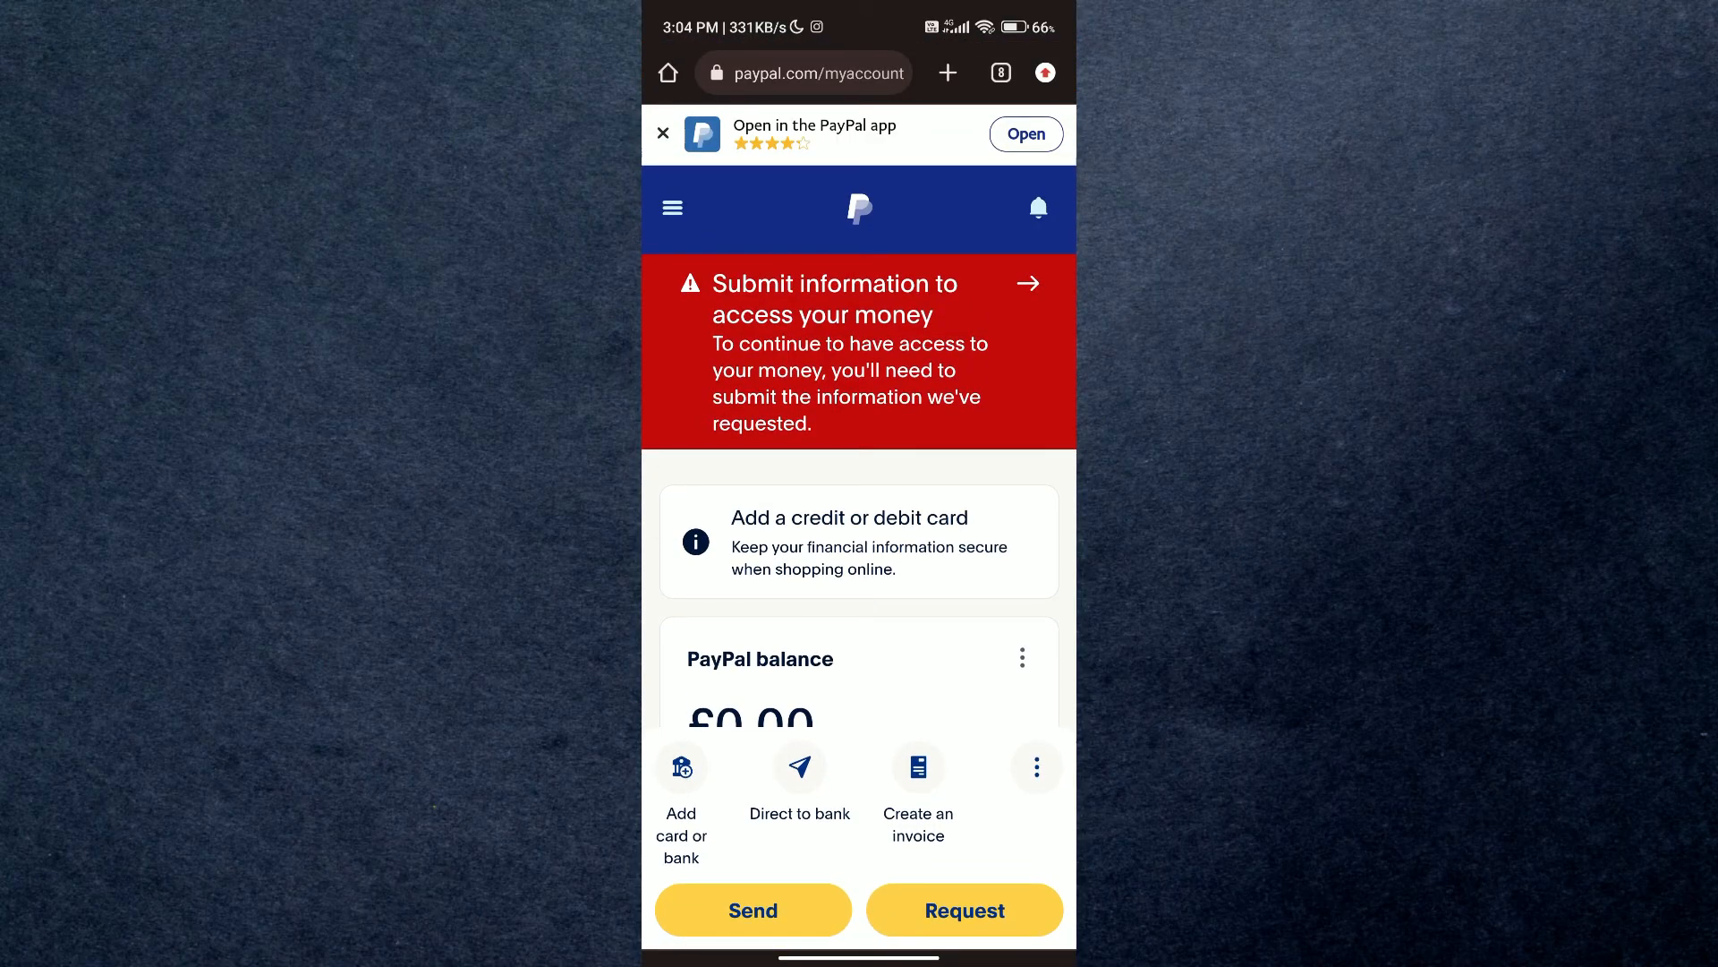
pyautogui.click(672, 207)
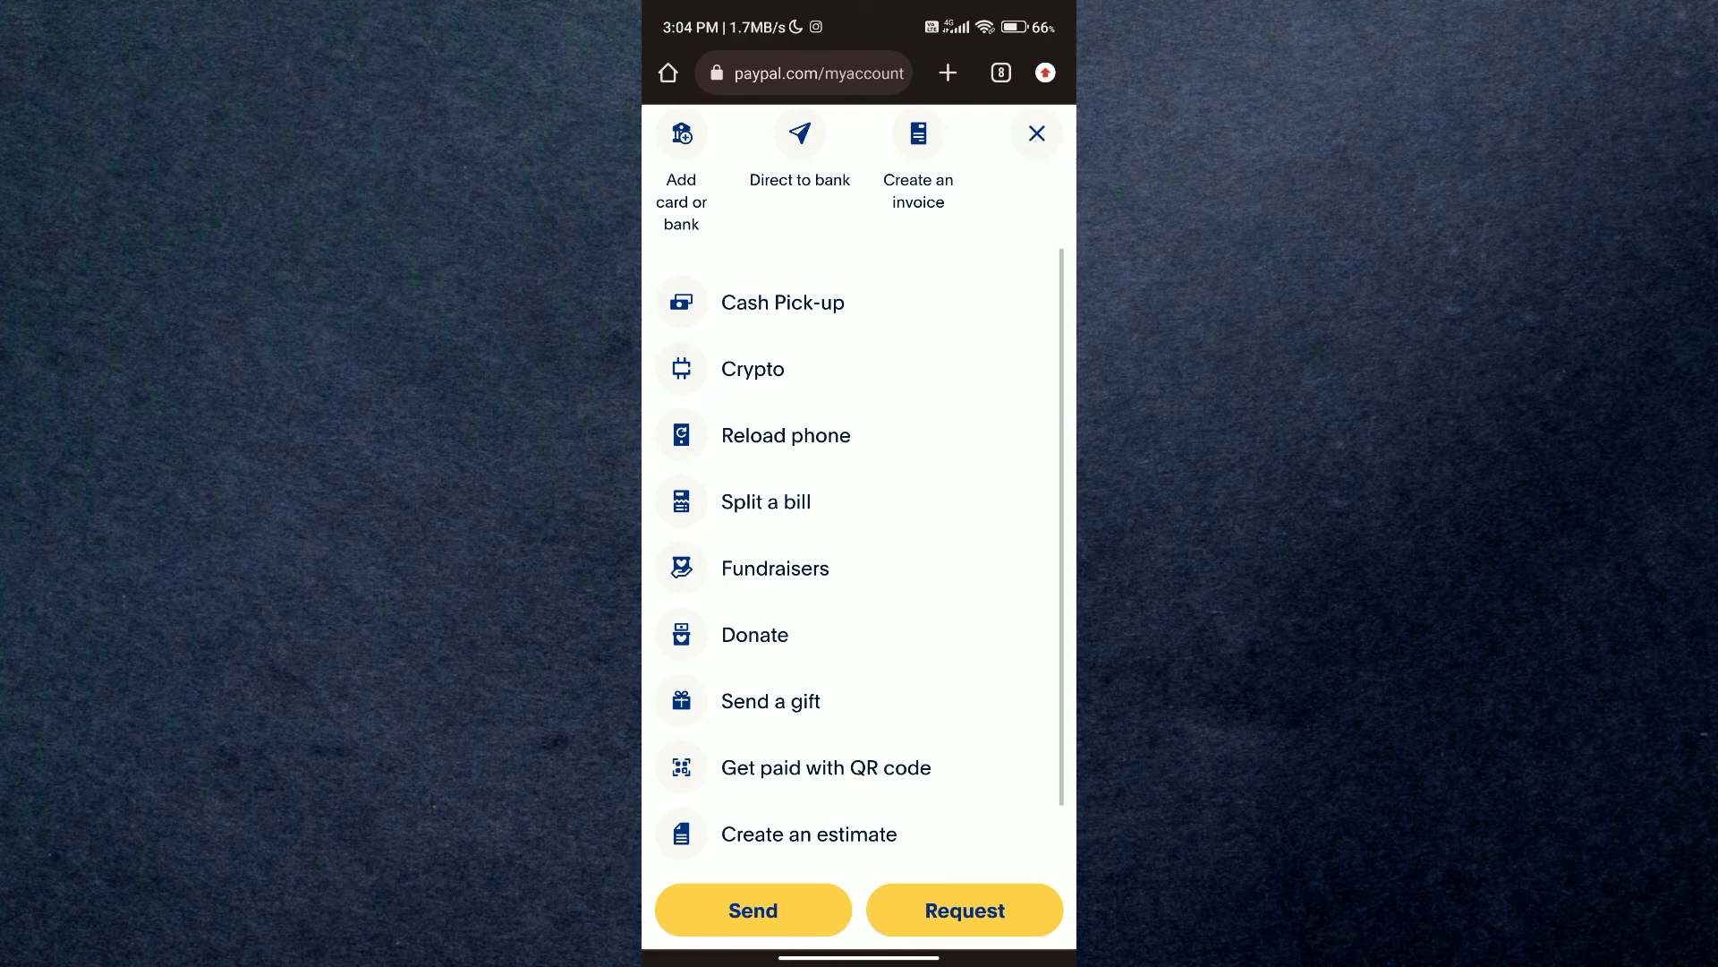
# Reopen the more-options list and choose 'Get paid with QR code' to download a QR code.
pyautogui.click(1036, 133)
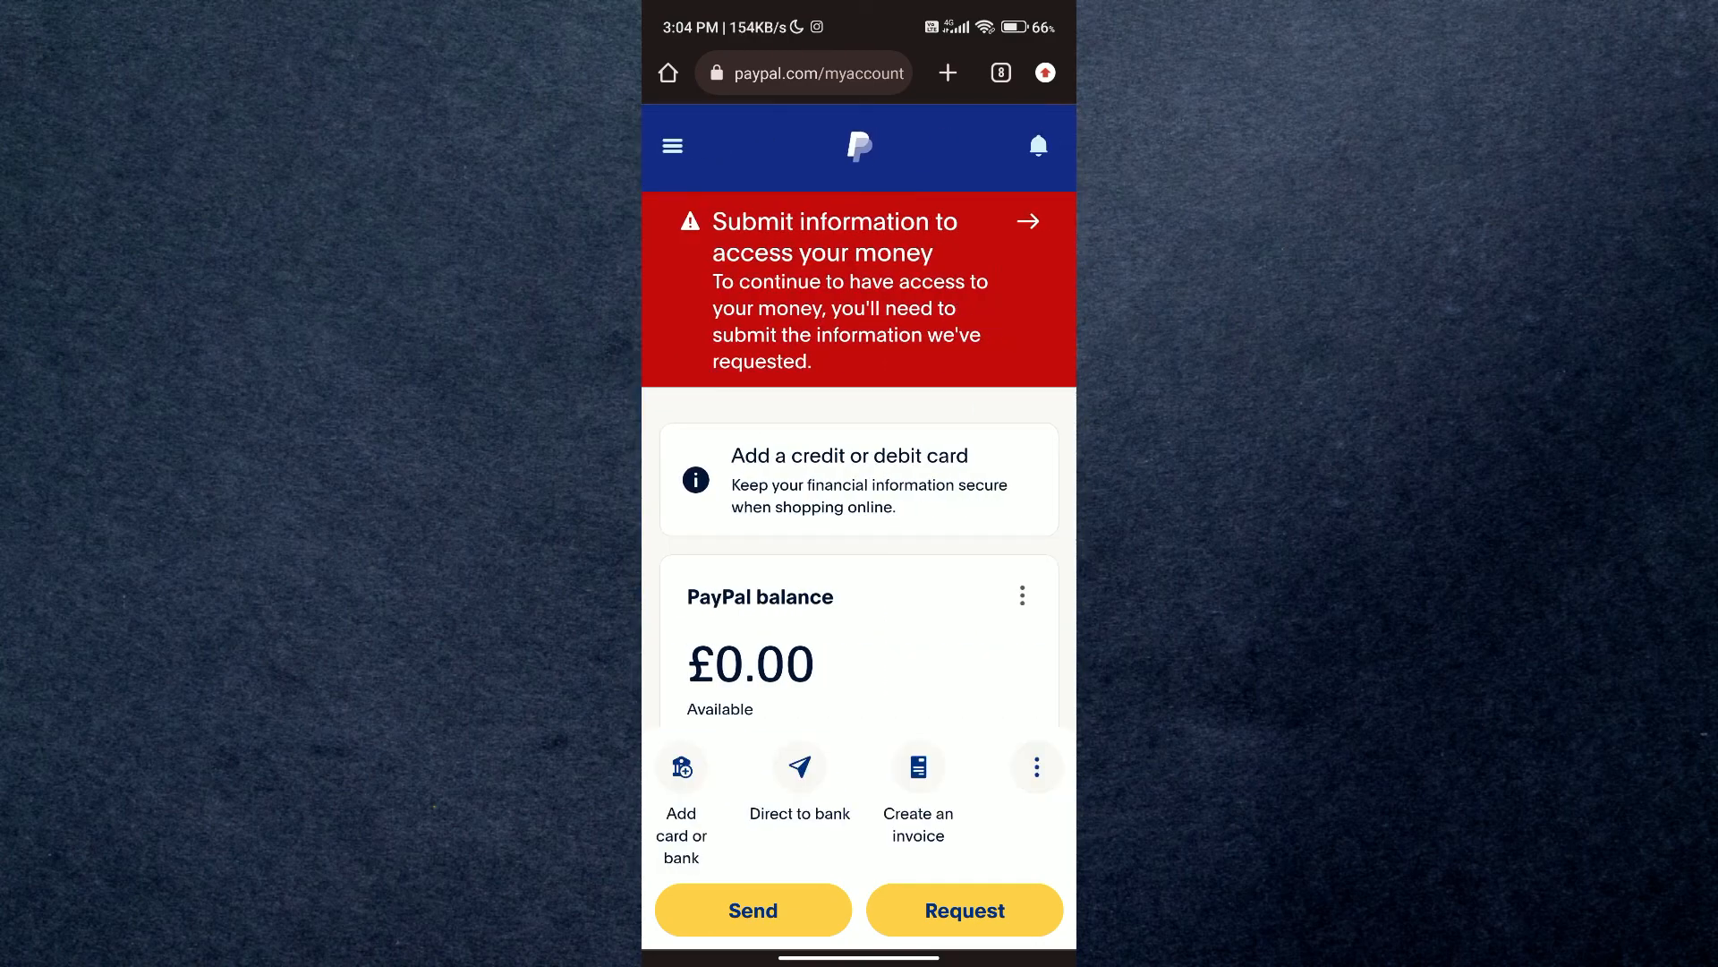
pyautogui.click(1036, 767)
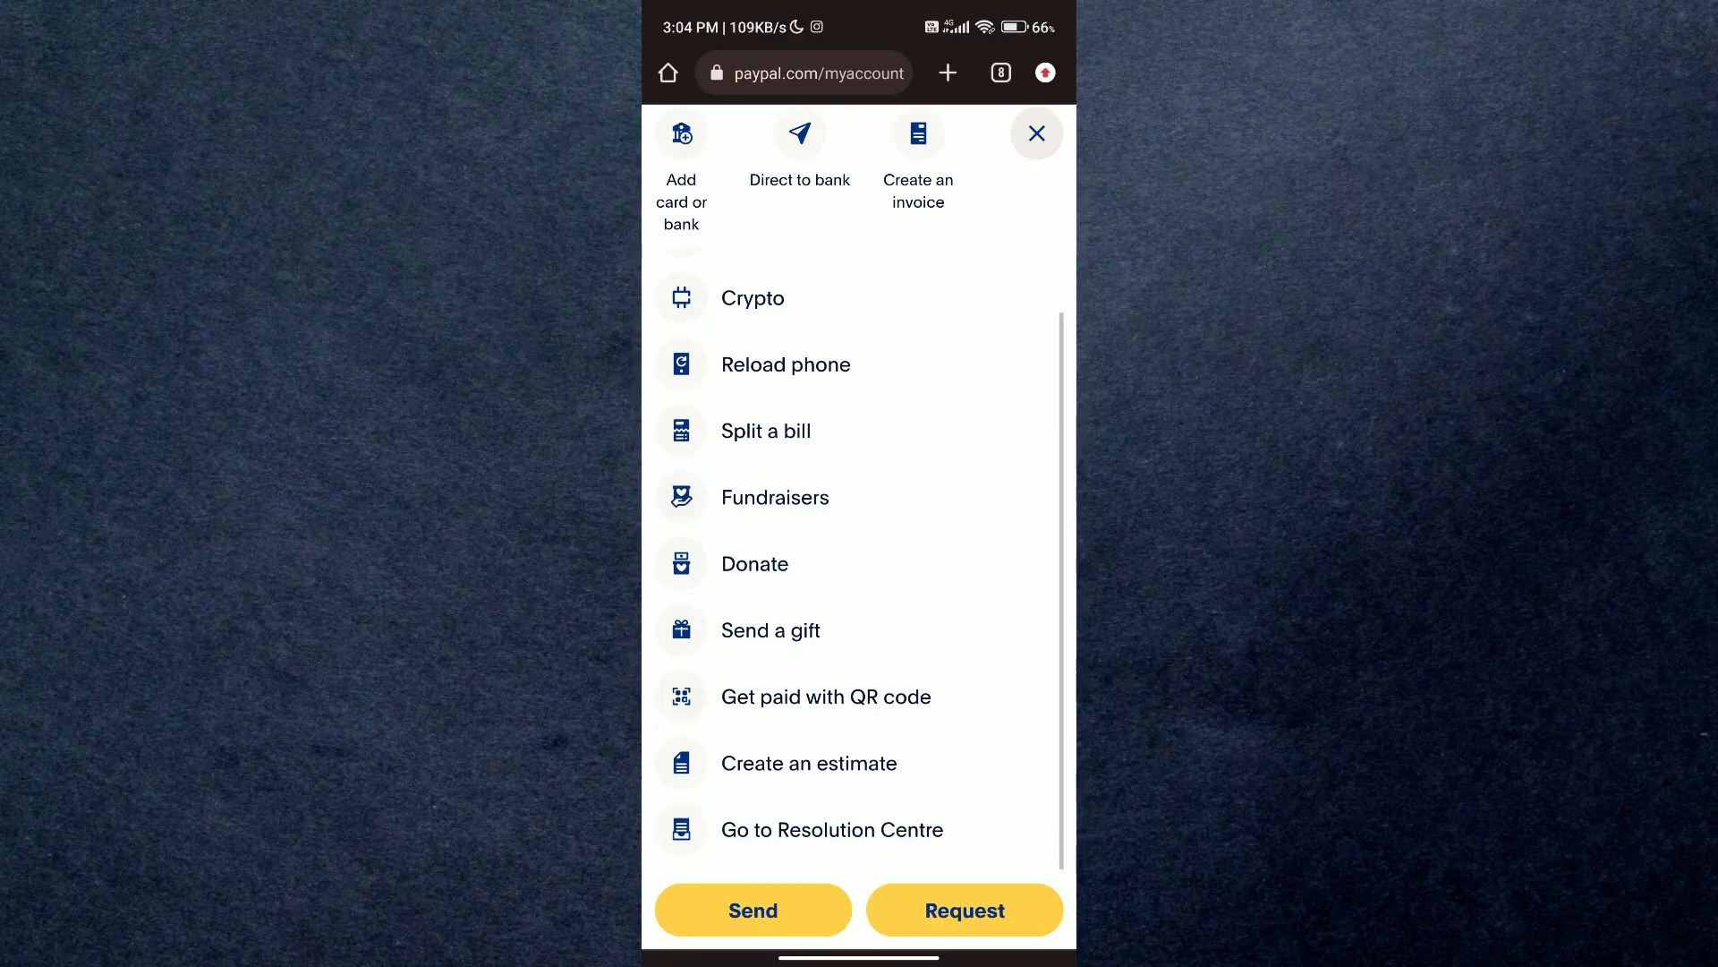
pyautogui.click(825, 697)
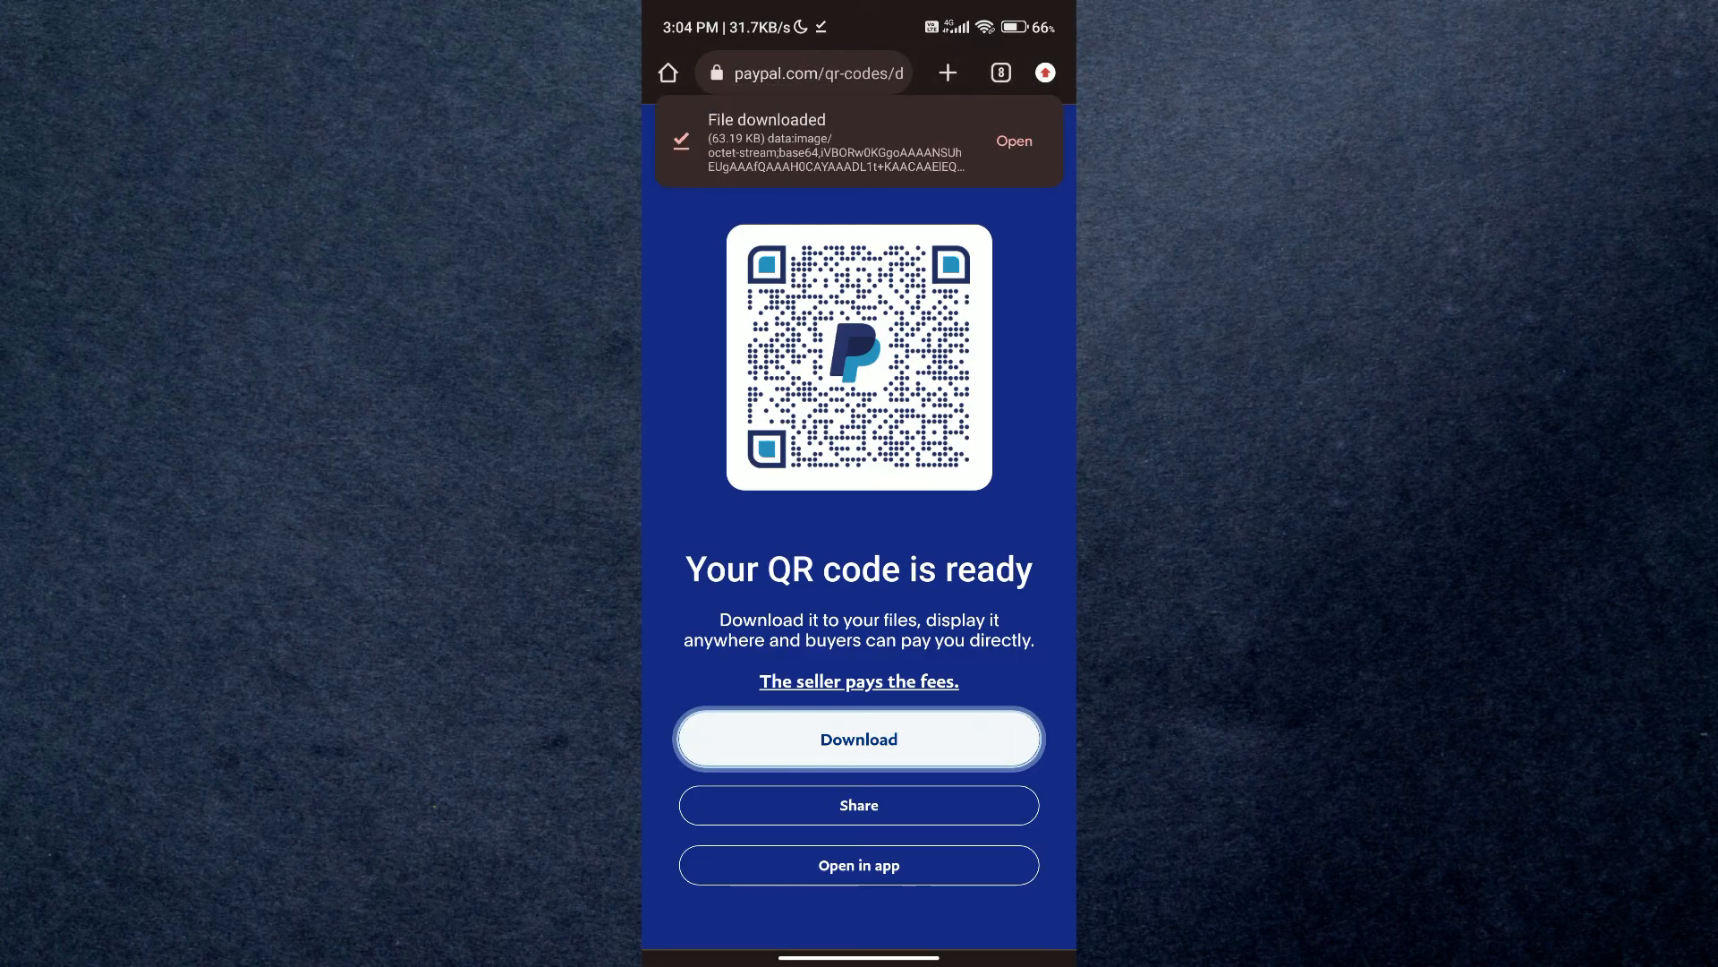
# Dismiss the downloaded file's Open with sheet and scroll to the QR code 'How to use' guidance.
pyautogui.click(1014, 140)
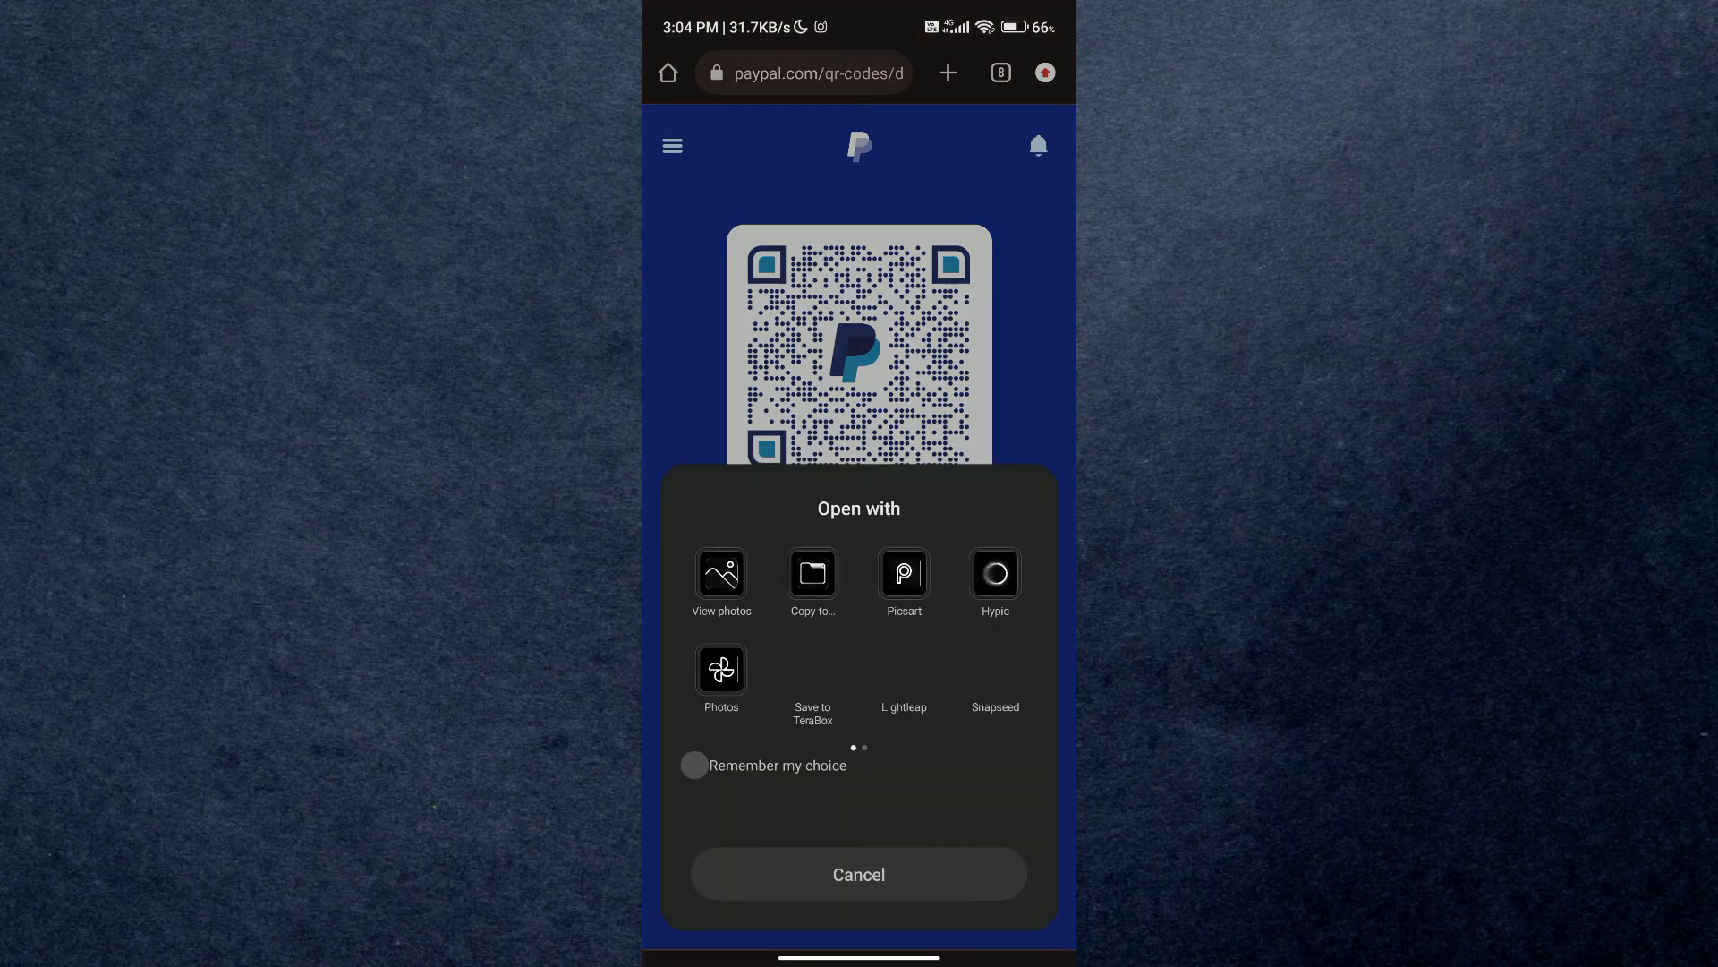
pyautogui.click(721, 573)
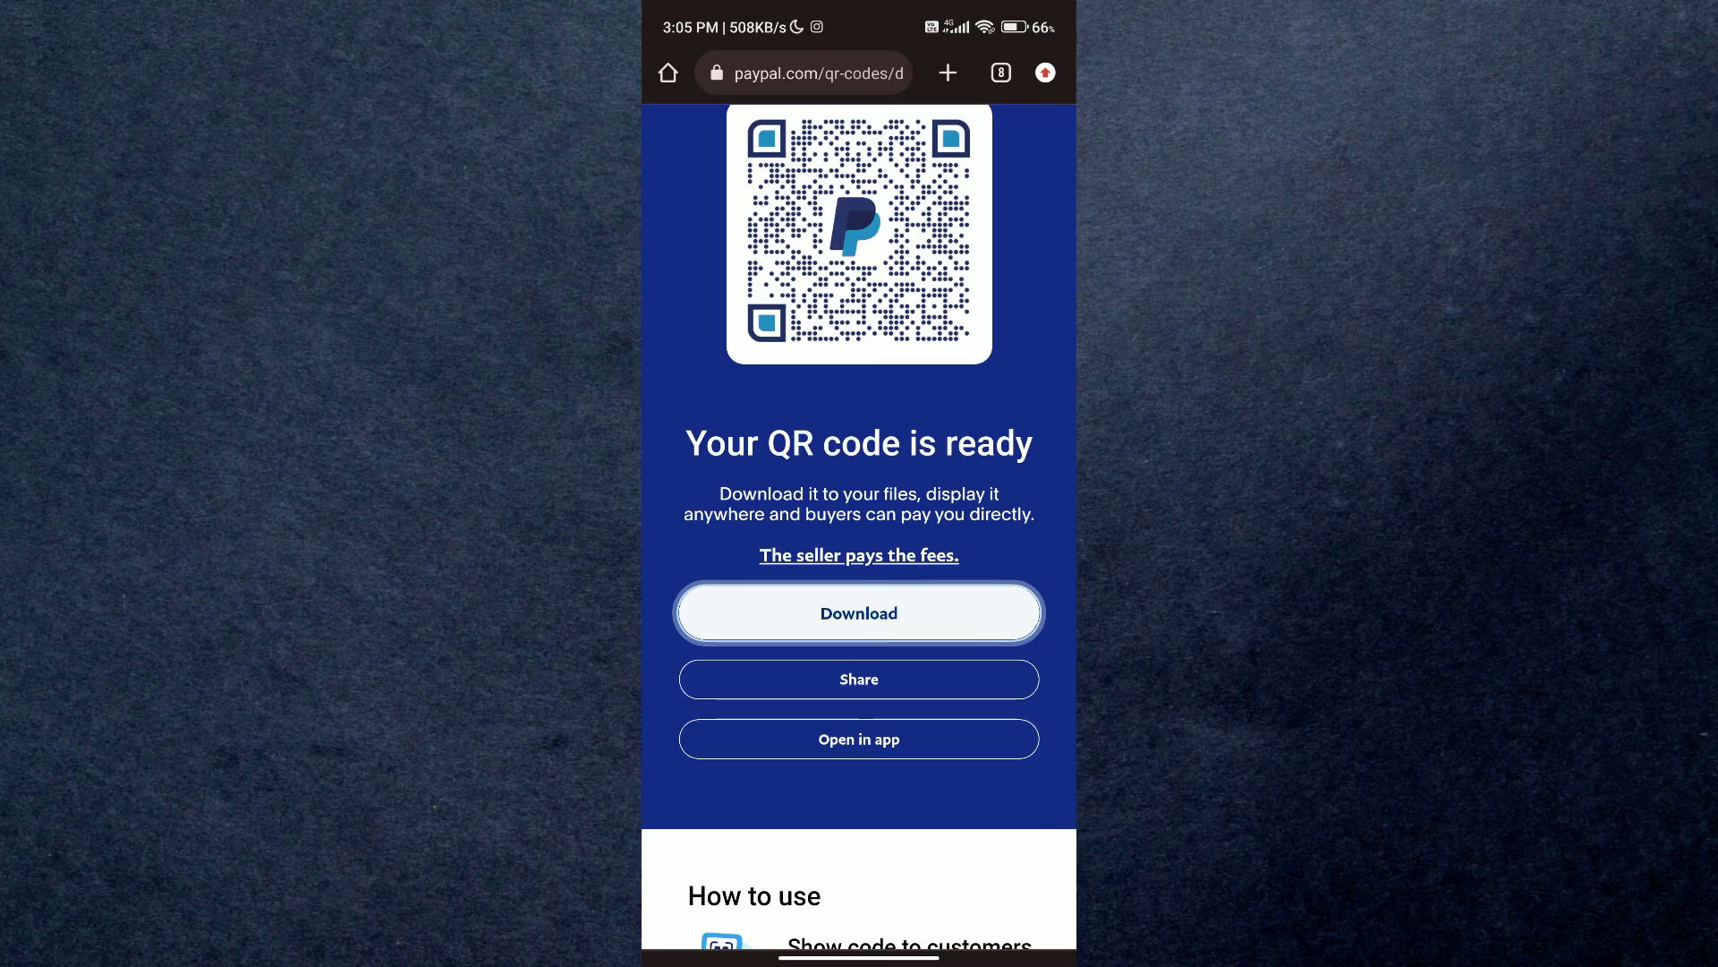
pyautogui.scroll(-3)
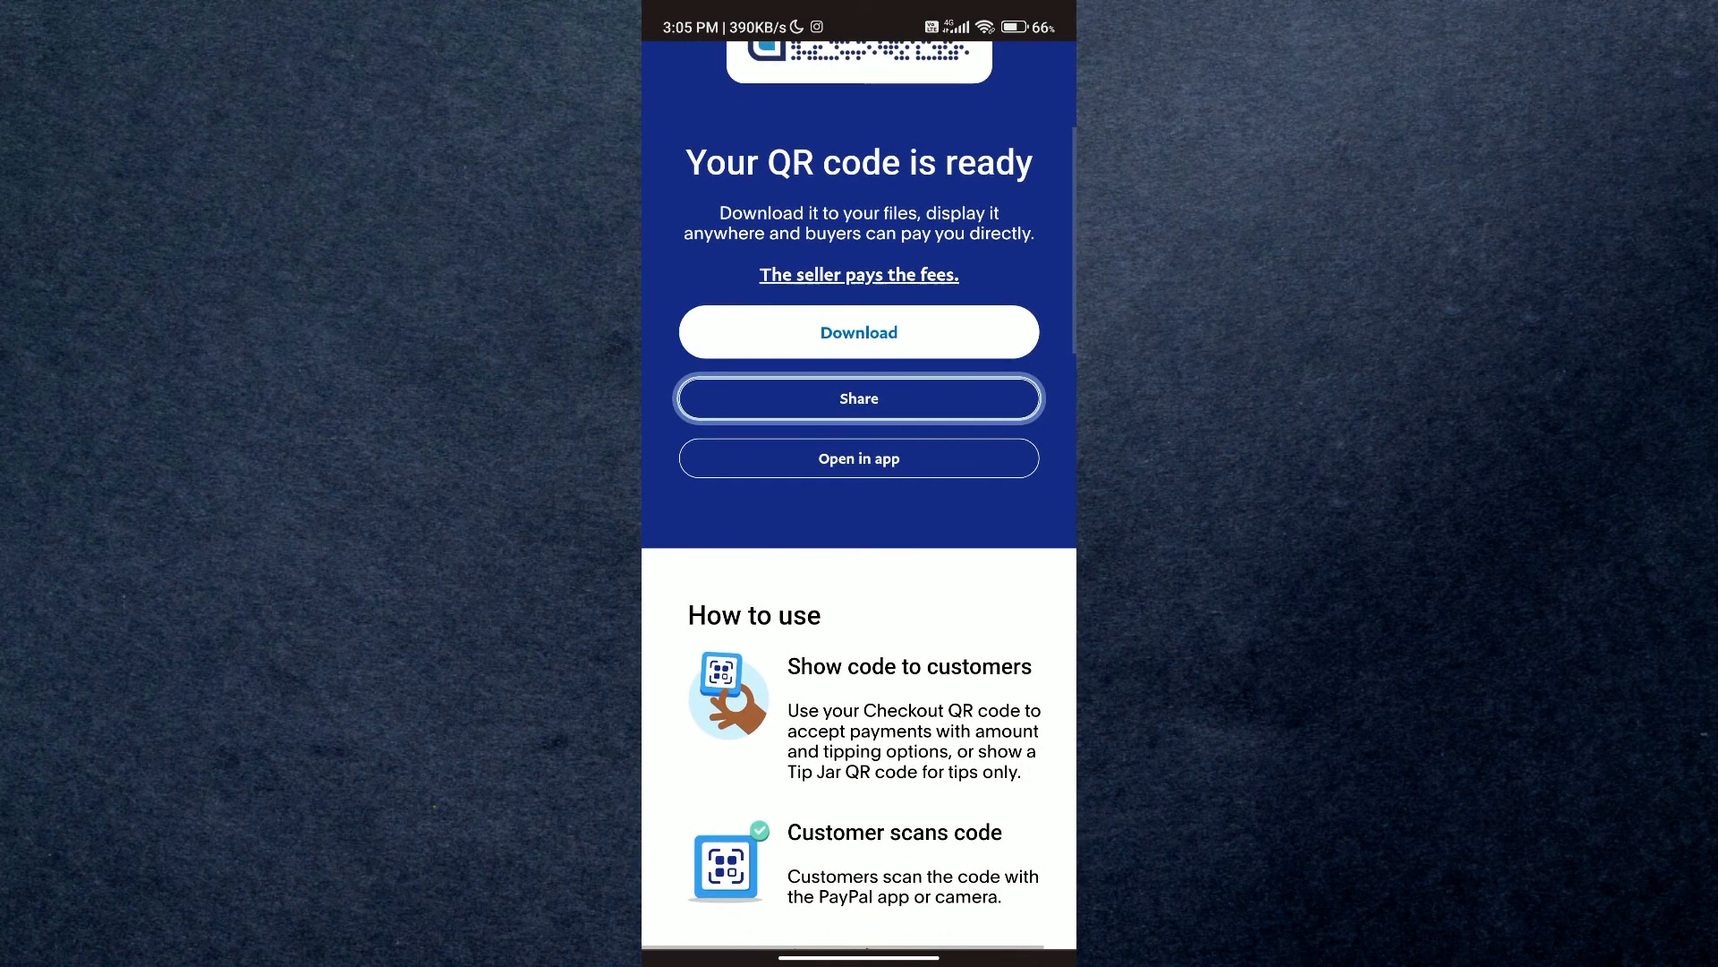